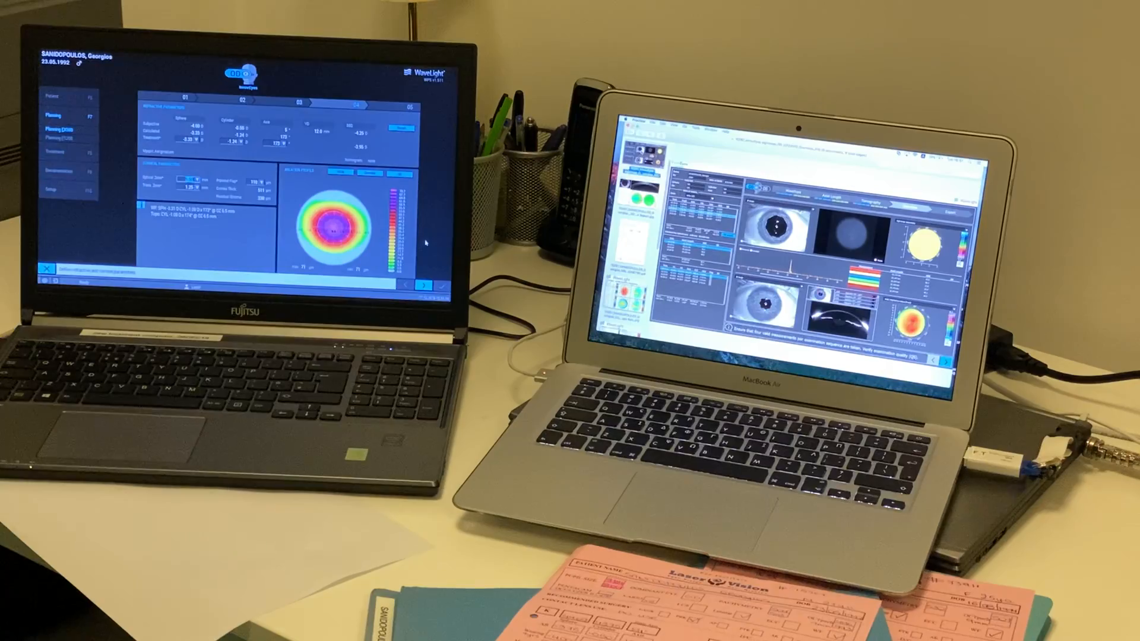
mouse_move(130, 436)
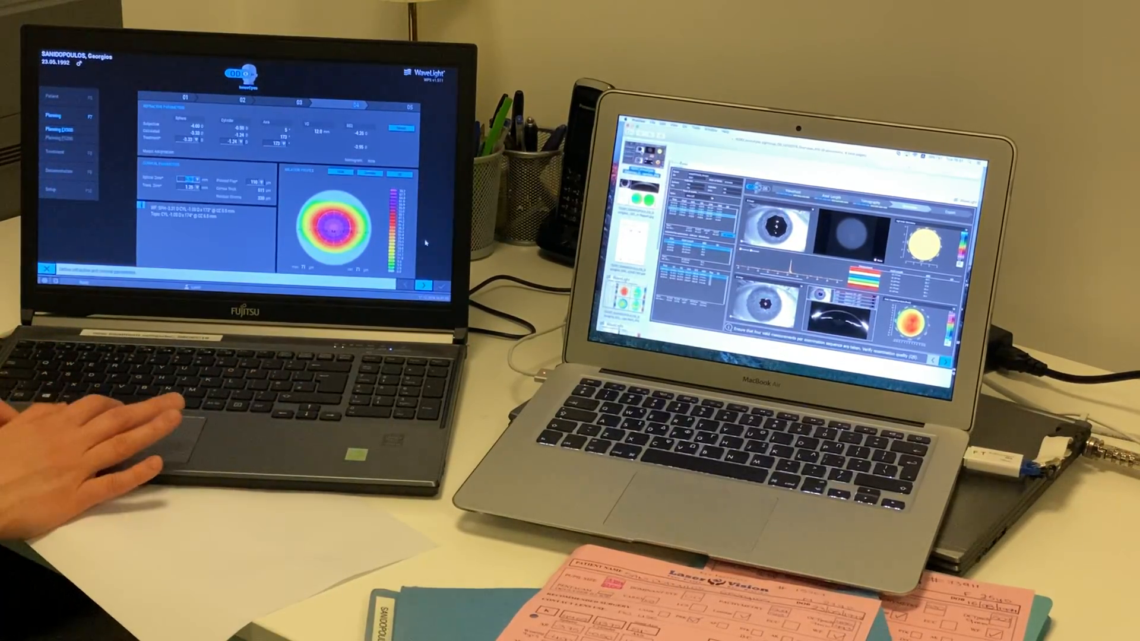